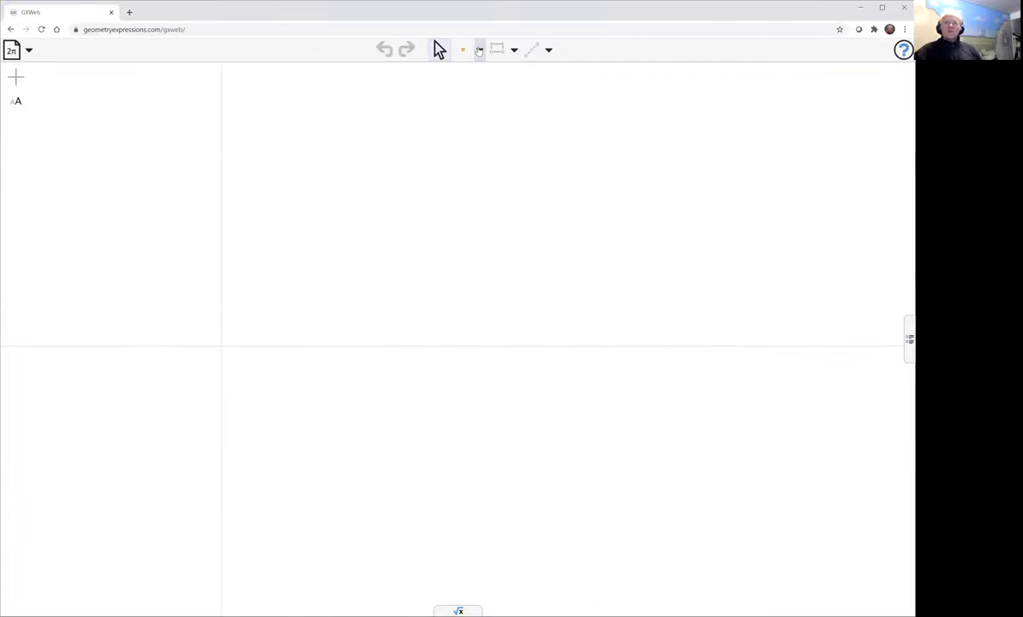
# - Draw segments A–B from the origin and B–C, then constrain CB and AC to length a
pyautogui.click(480, 48)
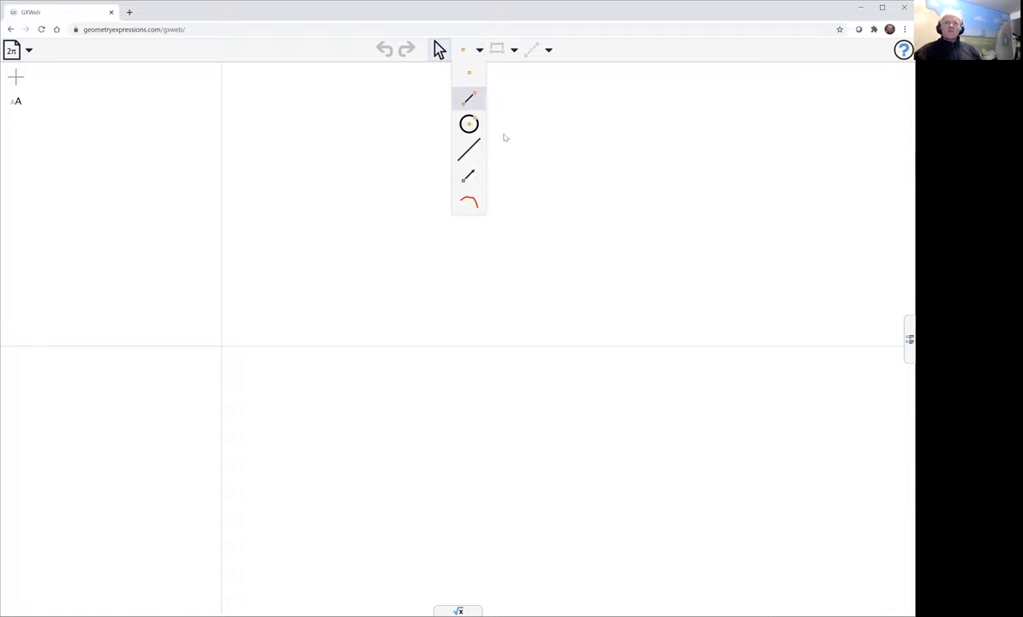
pyautogui.click(470, 98)
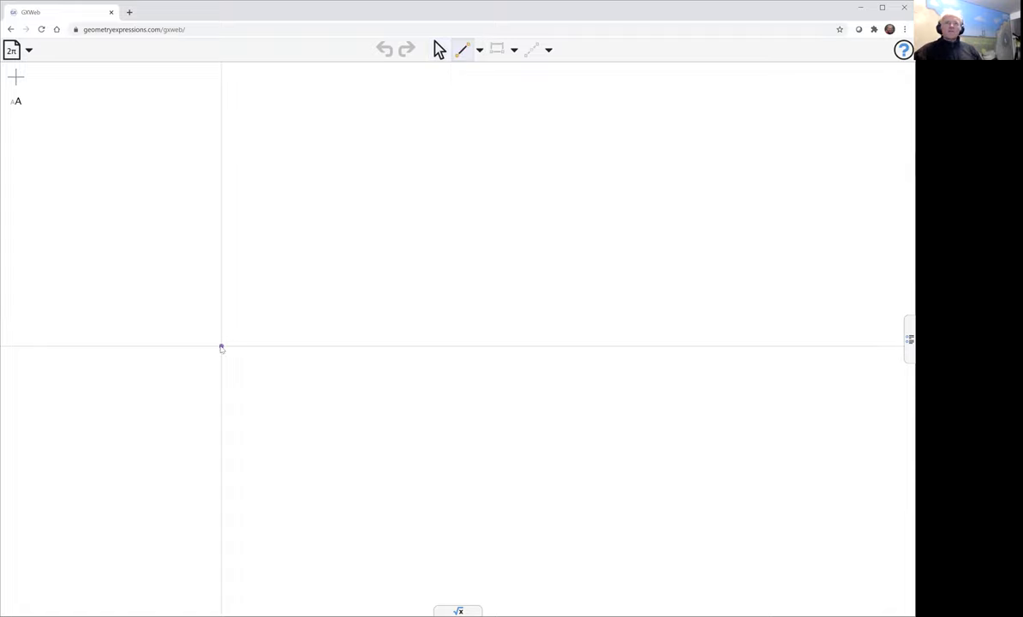
pyautogui.moveTo(223, 347); pyautogui.dragTo(454, 452)
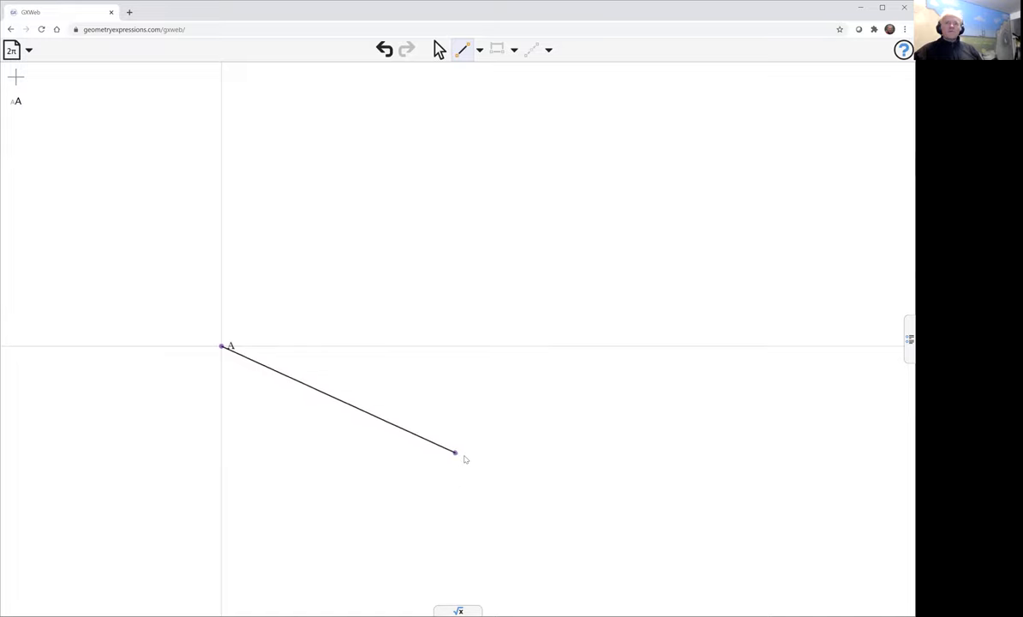
pyautogui.moveTo(454, 453); pyautogui.dragTo(466, 456)
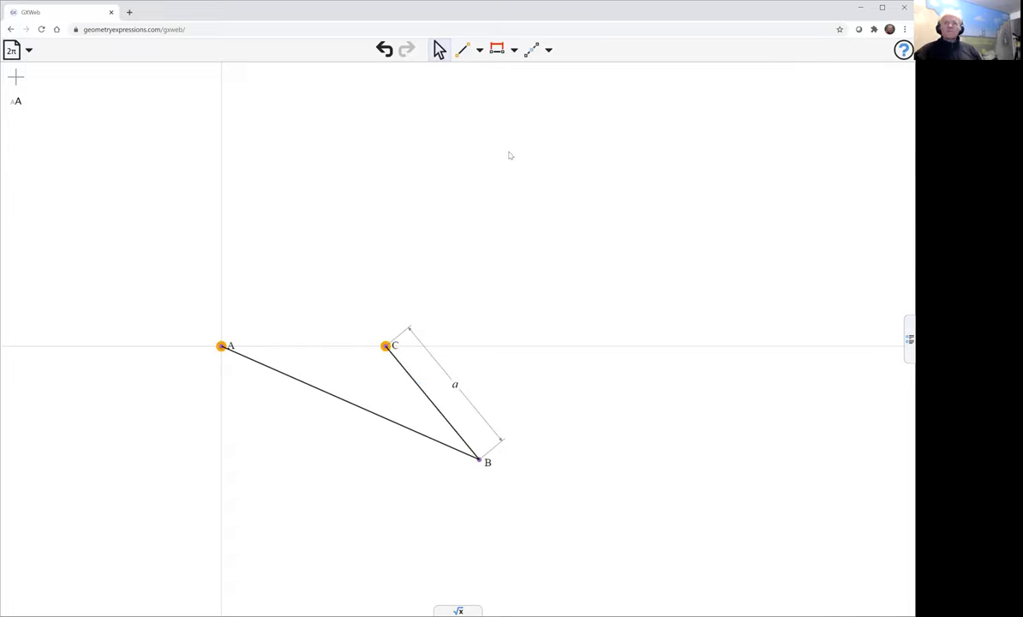
pyautogui.click(497, 48)
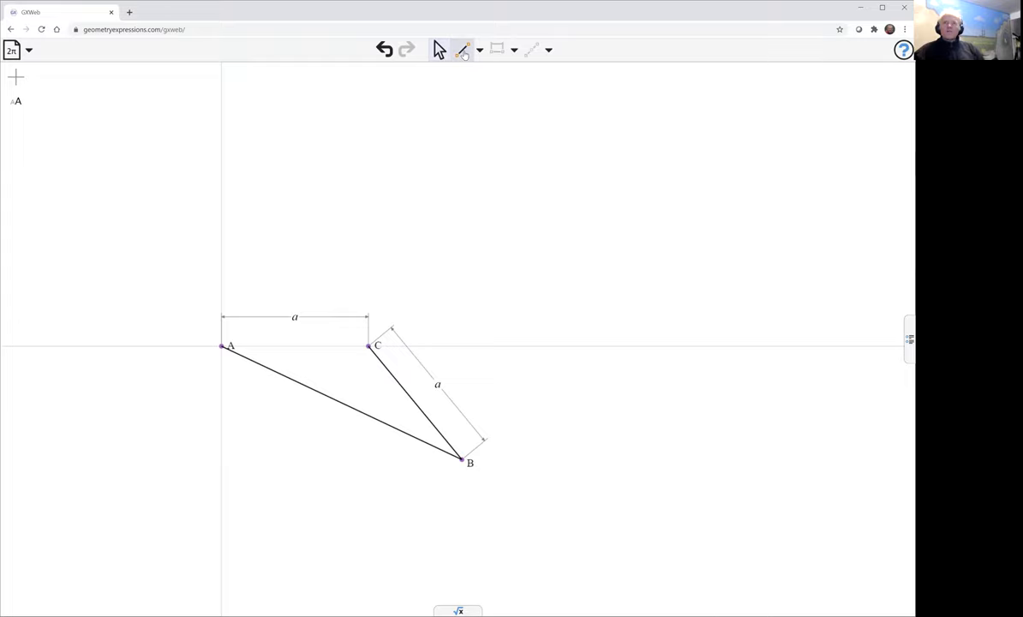
# - Draw segments A–D and D–B to close triangle ABD and select those two sides
pyautogui.click(295, 252)
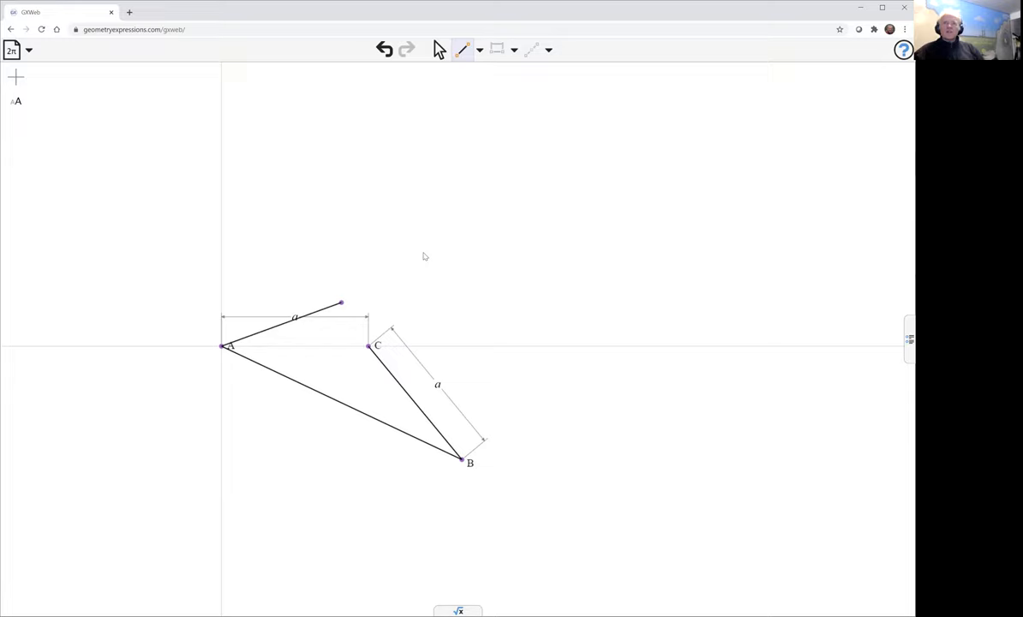
pyautogui.moveTo(339, 304); pyautogui.dragTo(456, 234)
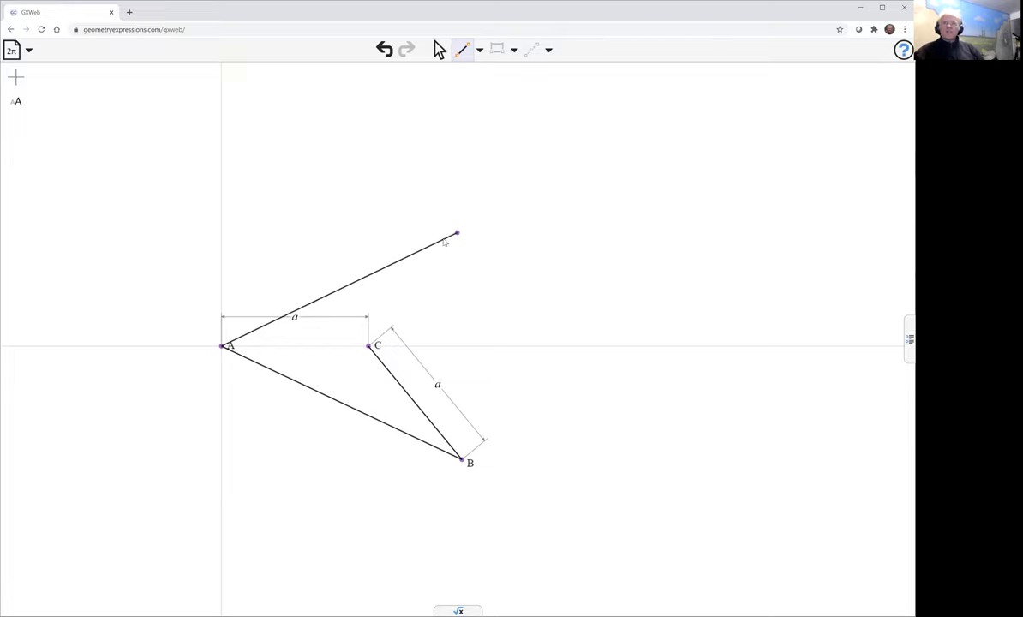
pyautogui.moveTo(456, 233); pyautogui.dragTo(432, 244)
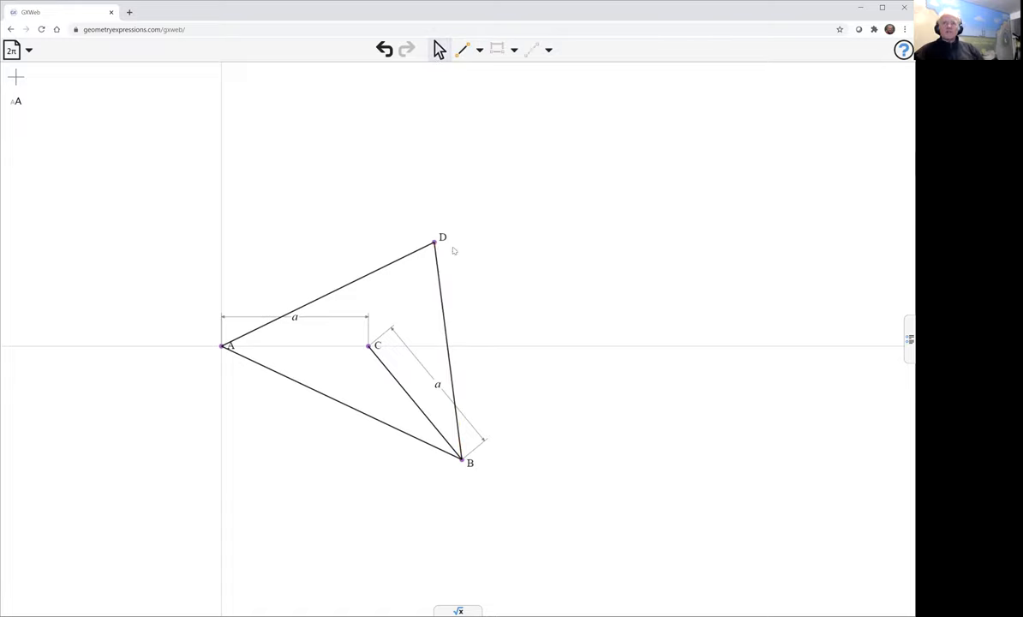
pyautogui.click(439, 342)
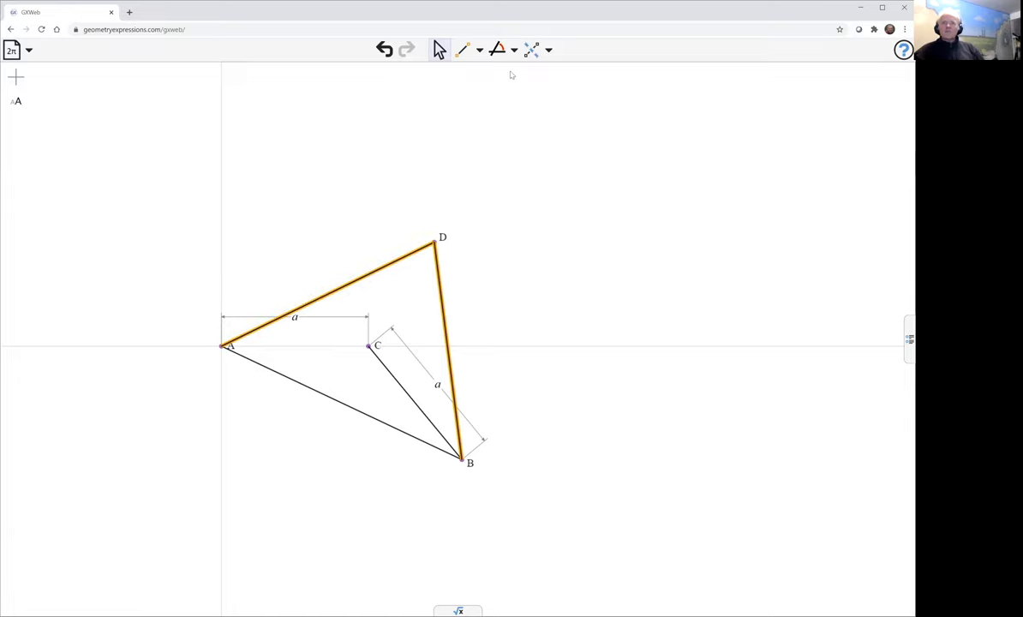
# - Constrain the angle at D and the angle at A between the x-axis and AB, then select D
pyautogui.click(514, 48)
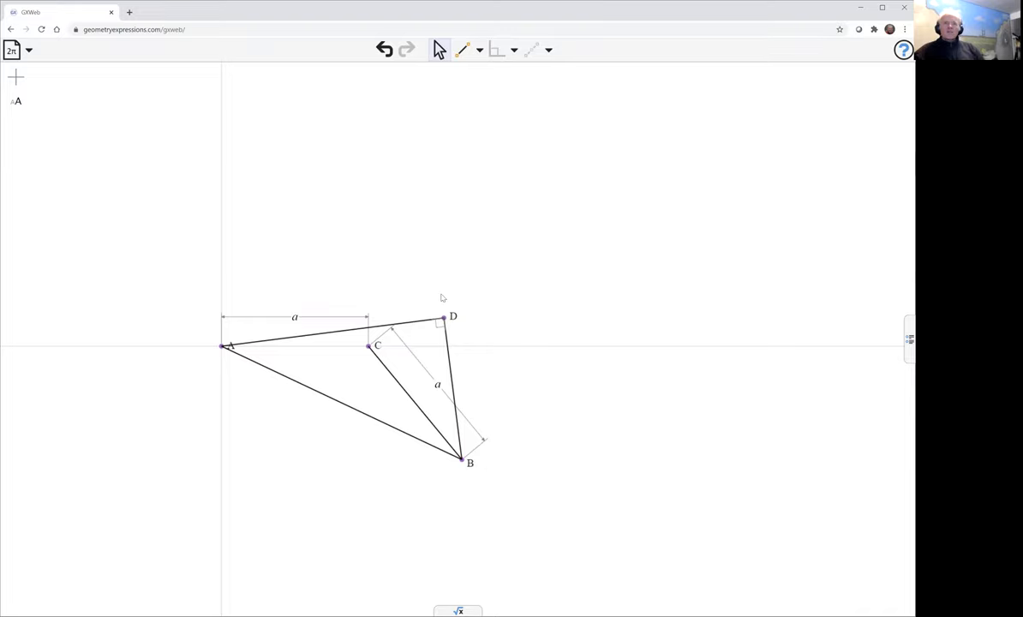
pyautogui.moveTo(439, 320); pyautogui.dragTo(443, 274)
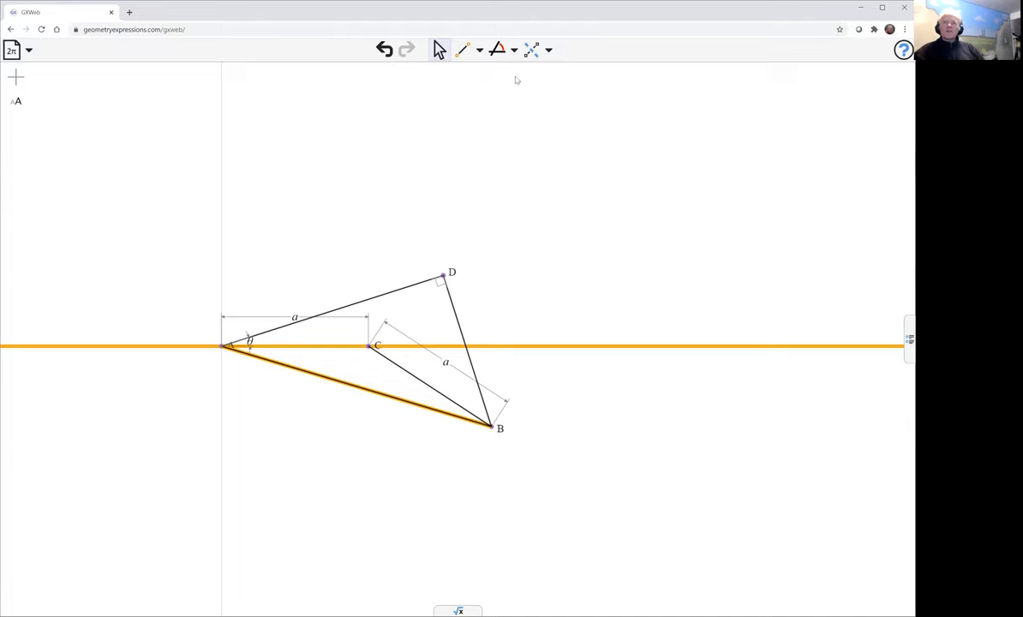
pyautogui.click(249, 343)
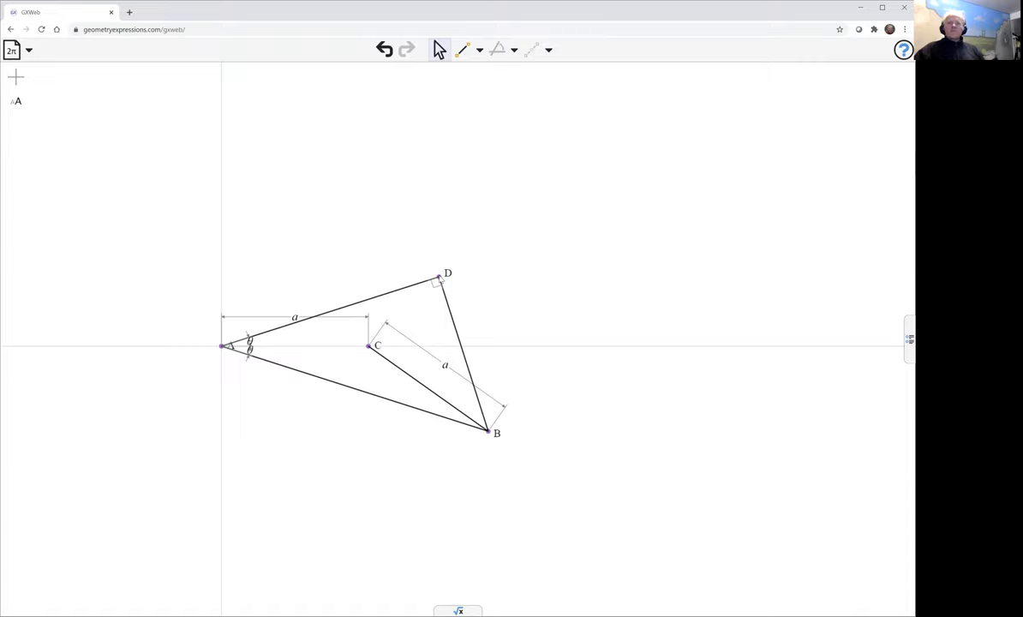
pyautogui.click(440, 277)
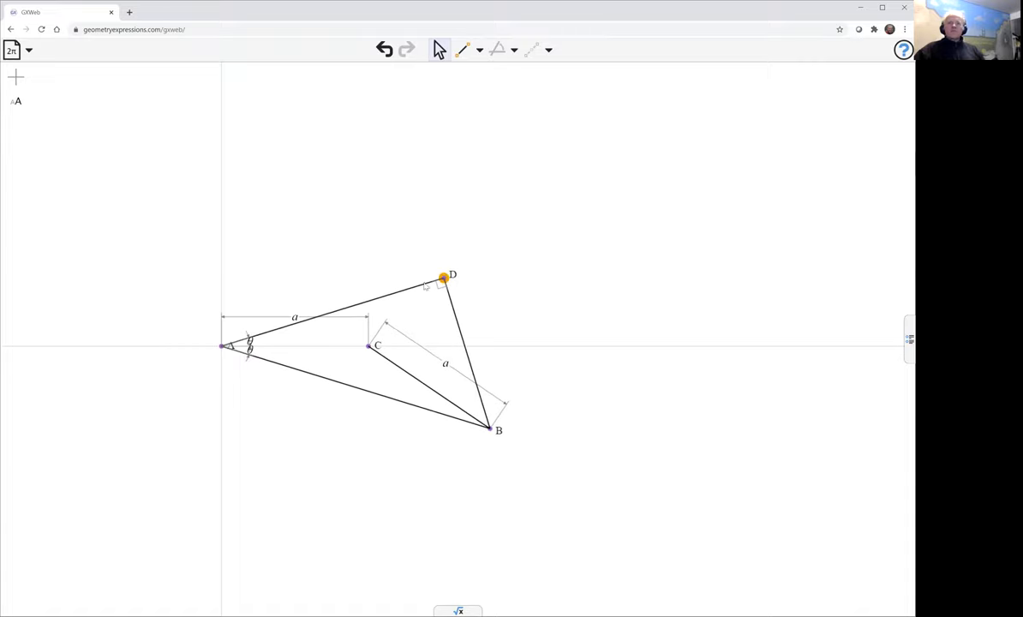
pyautogui.moveTo(495, 192)
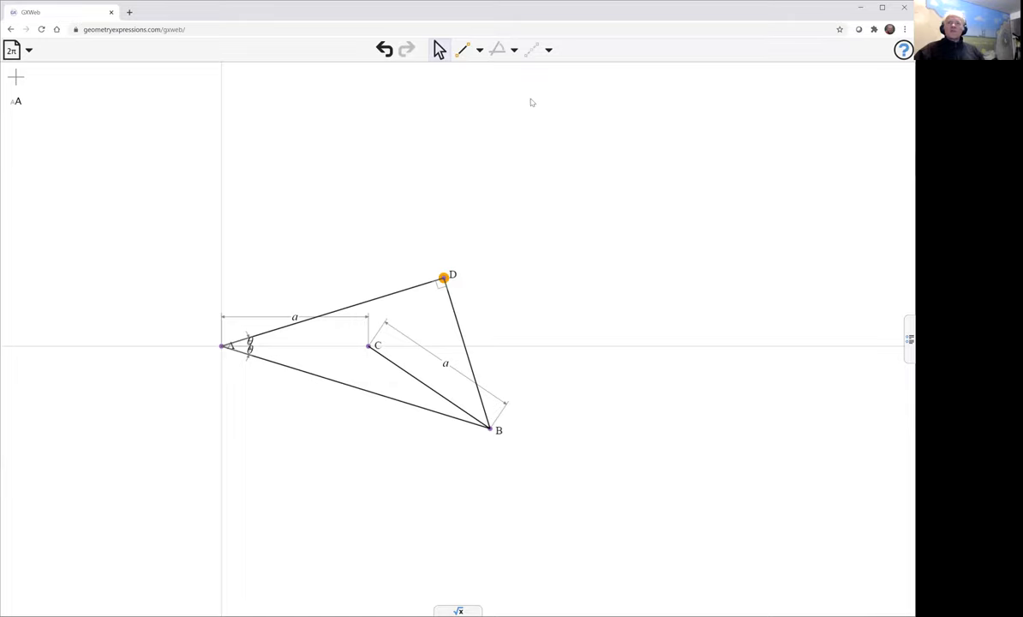
# - Construct the locus of point D, a looping quartic curve around triangle ABD
pyautogui.click(549, 50)
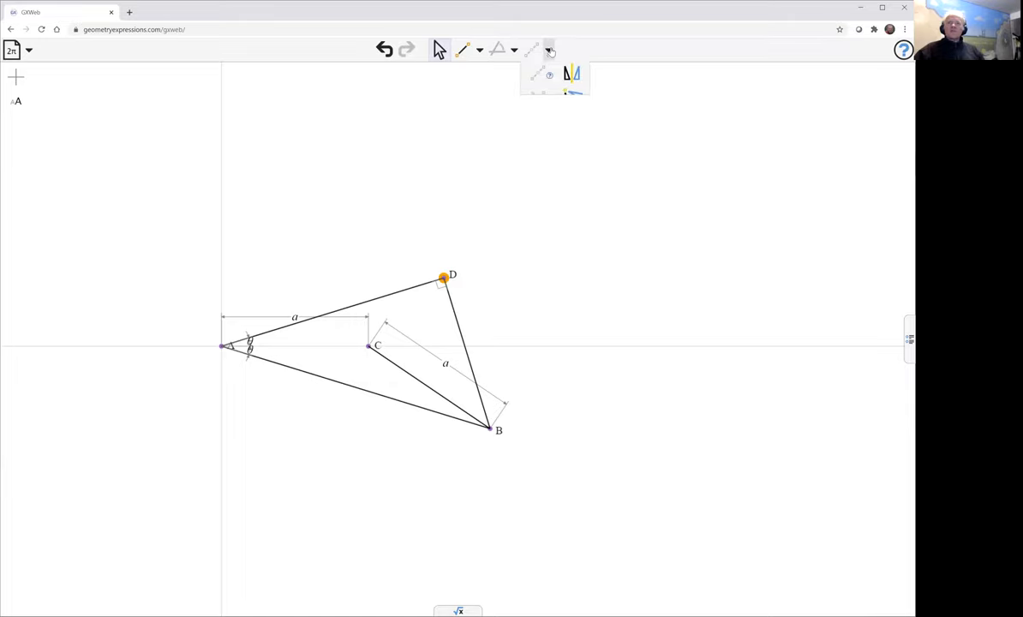
pyautogui.click(549, 49)
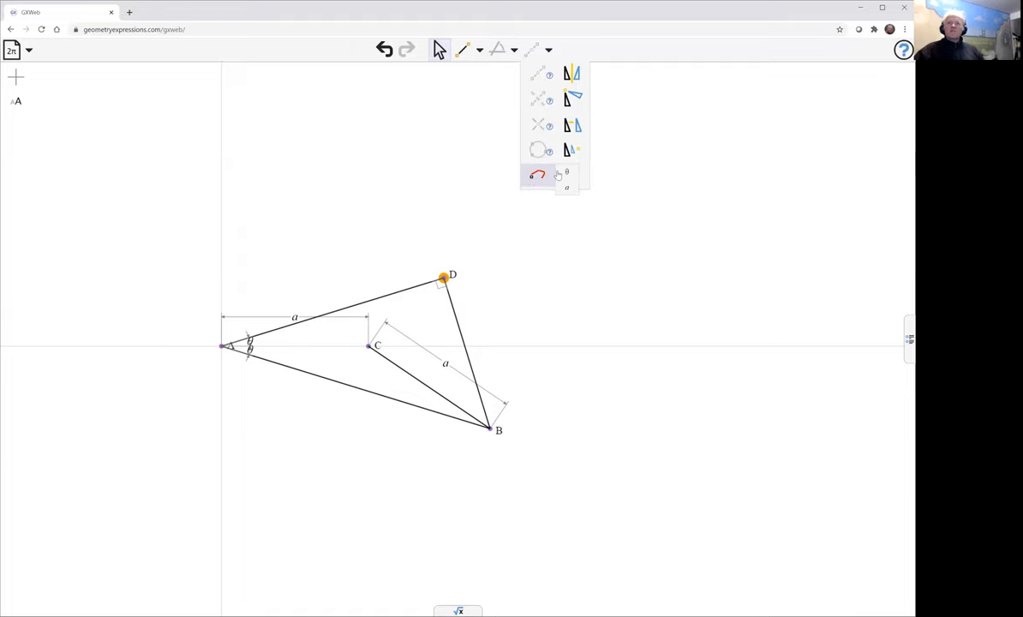
pyautogui.click(538, 175)
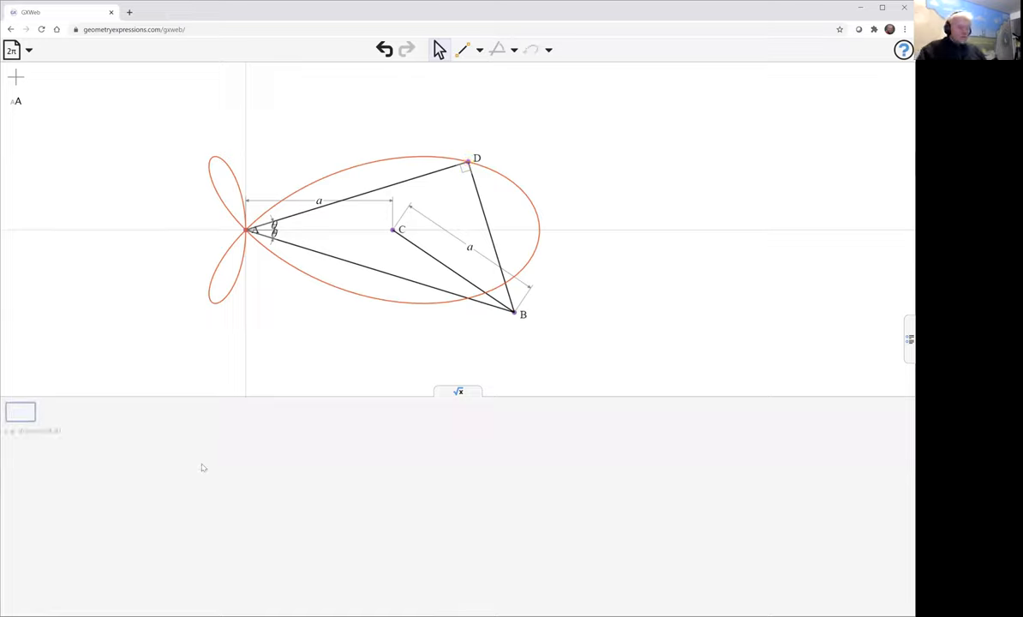
# - Enter an equation(K0) calculation taking the locus curve as its input
pyautogui.write('equat')
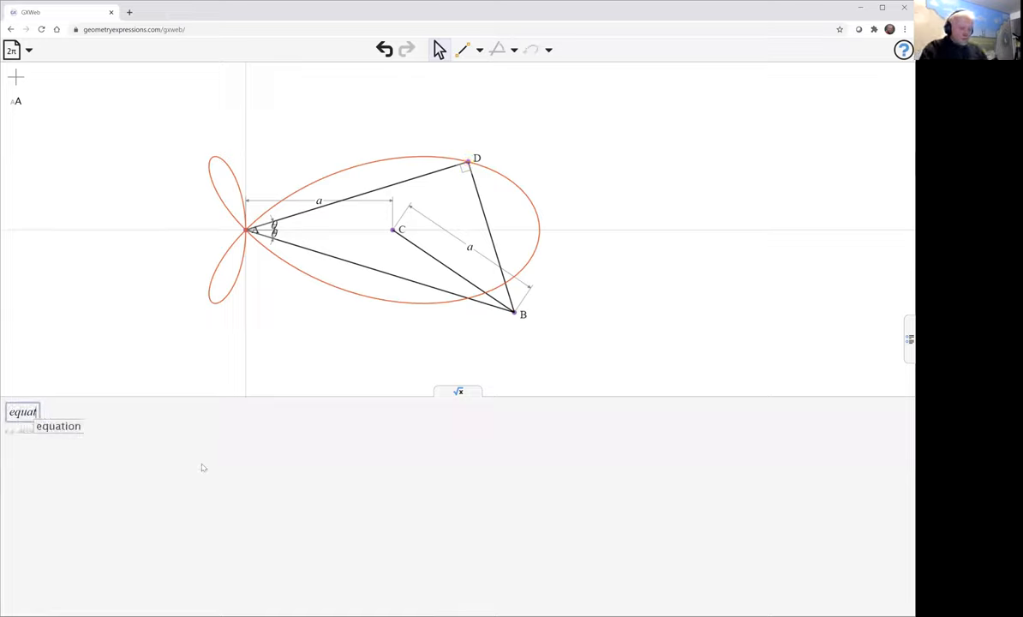
pyautogui.click(58, 425)
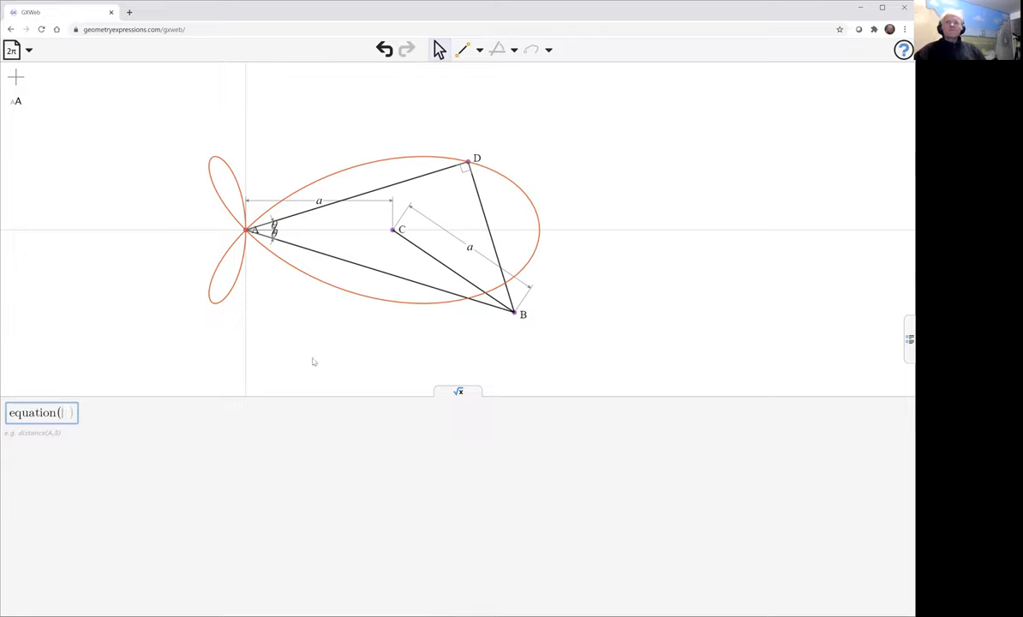
pyautogui.moveTo(344, 292)
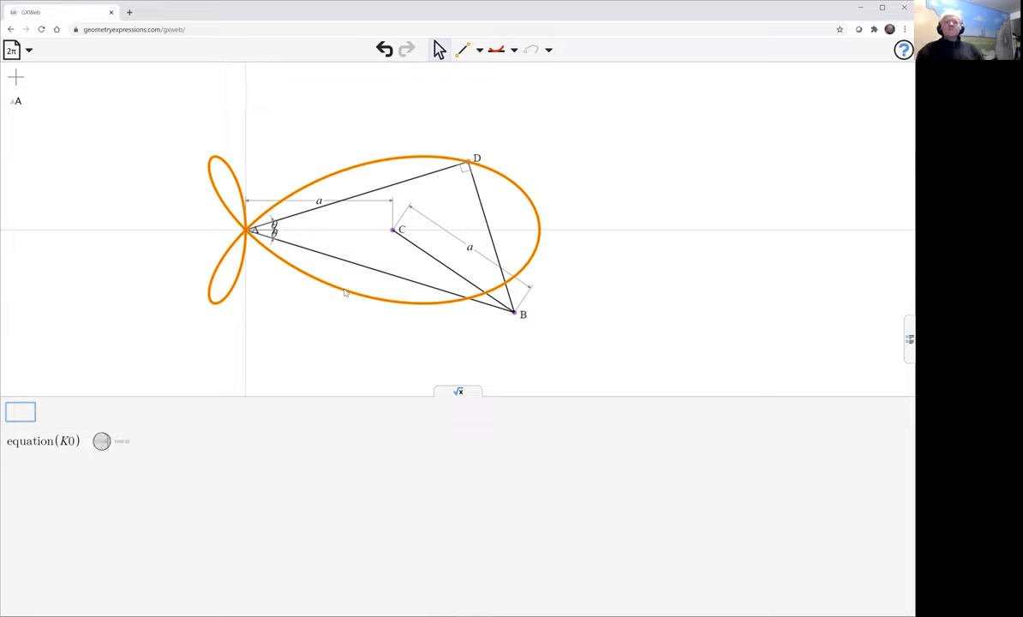
pyautogui.click(21, 412)
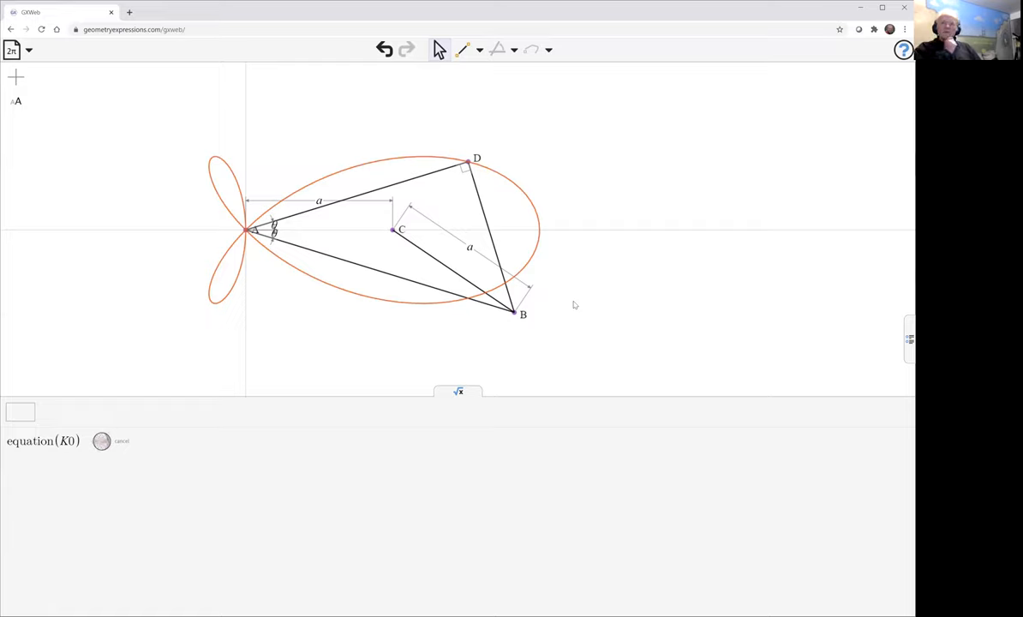
pyautogui.moveTo(861, 281)
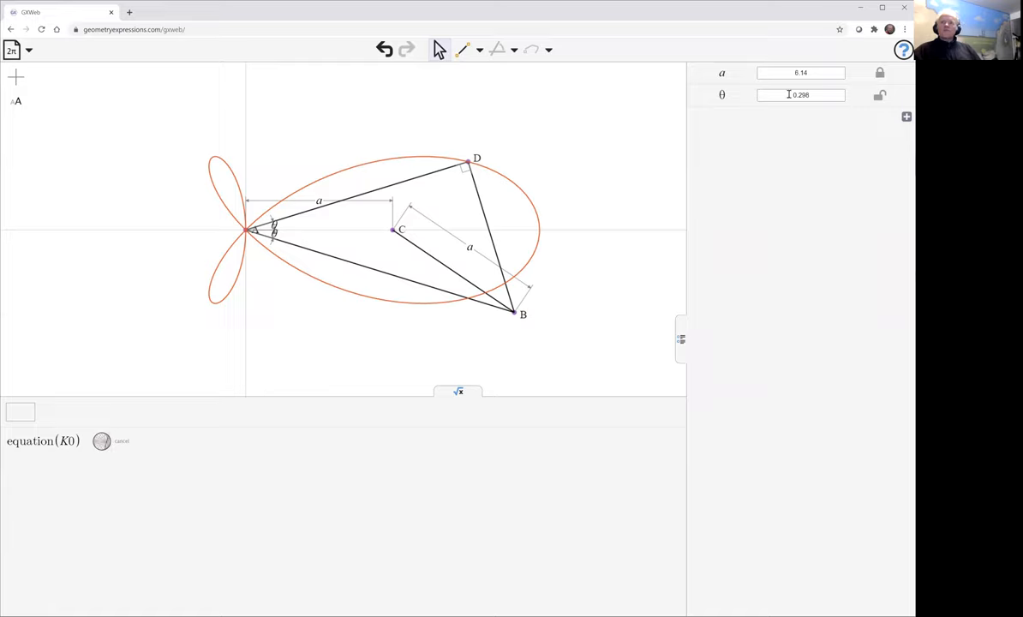
# - Drag the θ slider back and forth so D travels along the locus curve
pyautogui.click(802, 95)
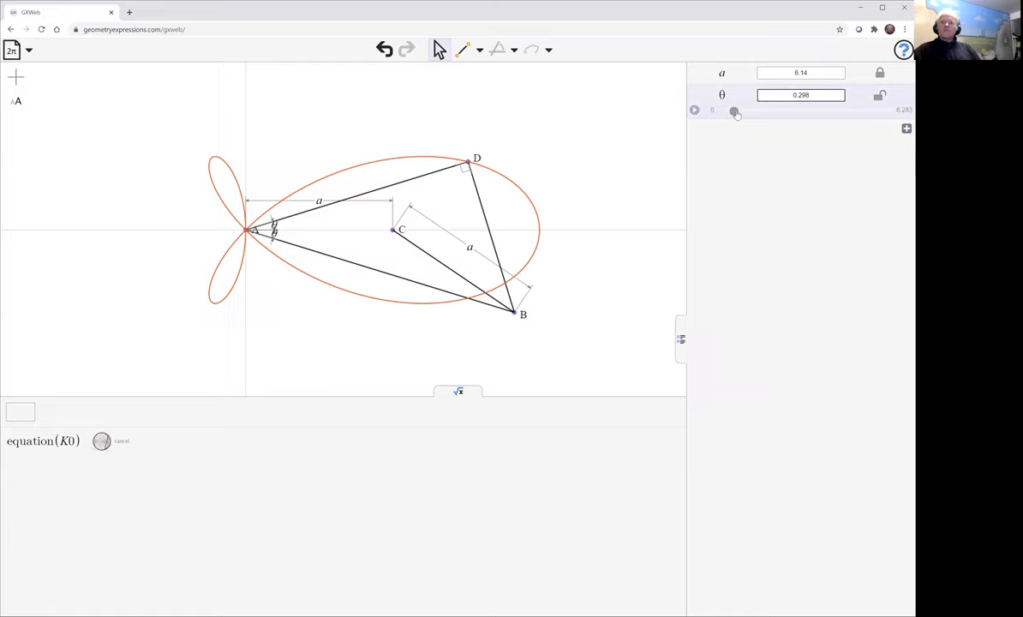
pyautogui.moveTo(733, 114); pyautogui.dragTo(744, 113)
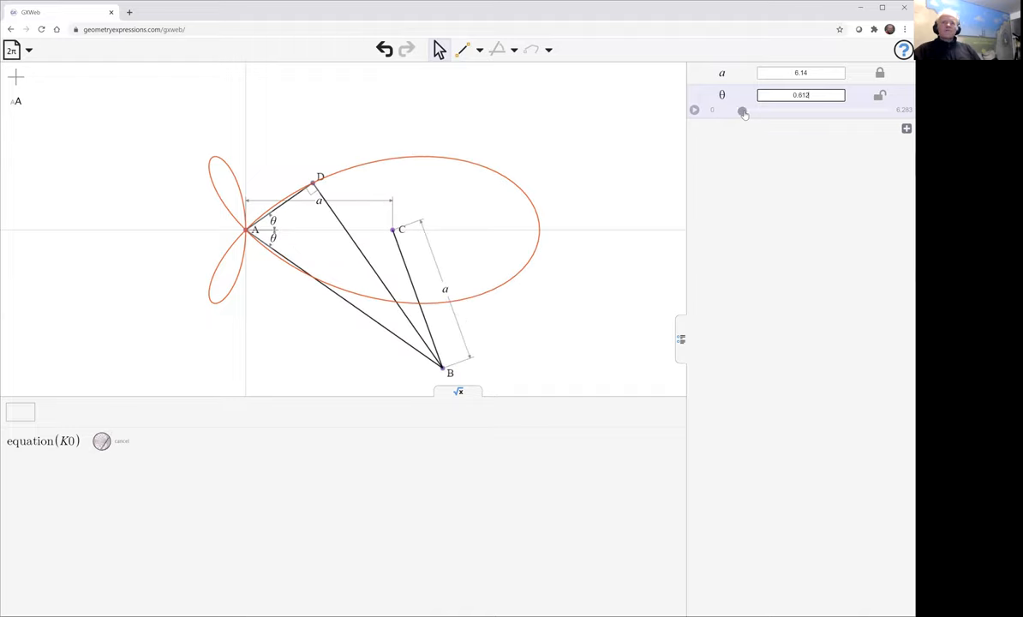
pyautogui.moveTo(744, 113); pyautogui.dragTo(737, 113)
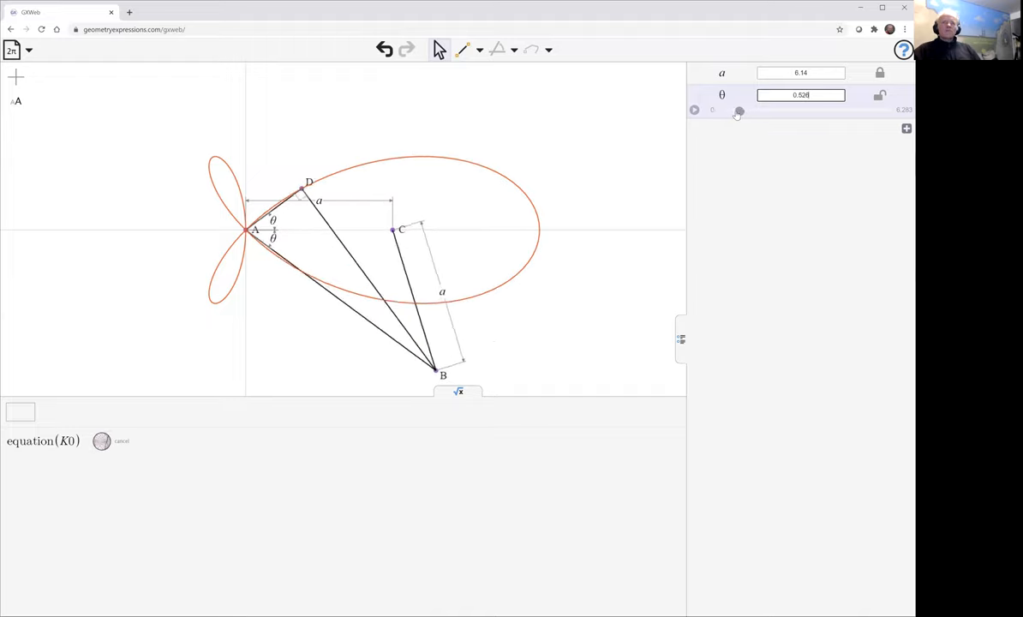
pyautogui.moveTo(738, 113); pyautogui.dragTo(733, 113)
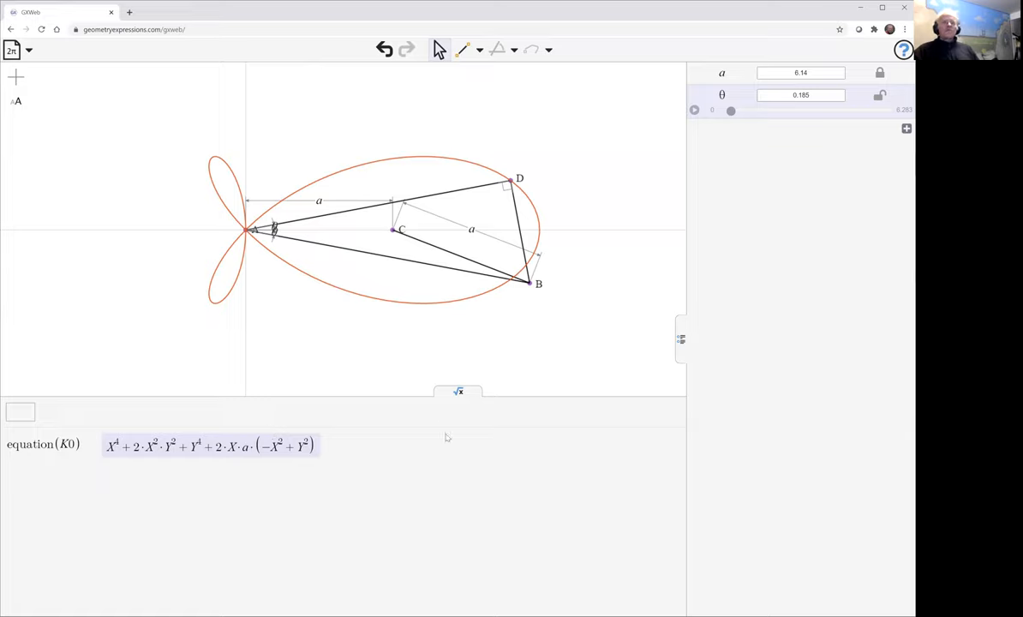
pyautogui.moveTo(412, 447)
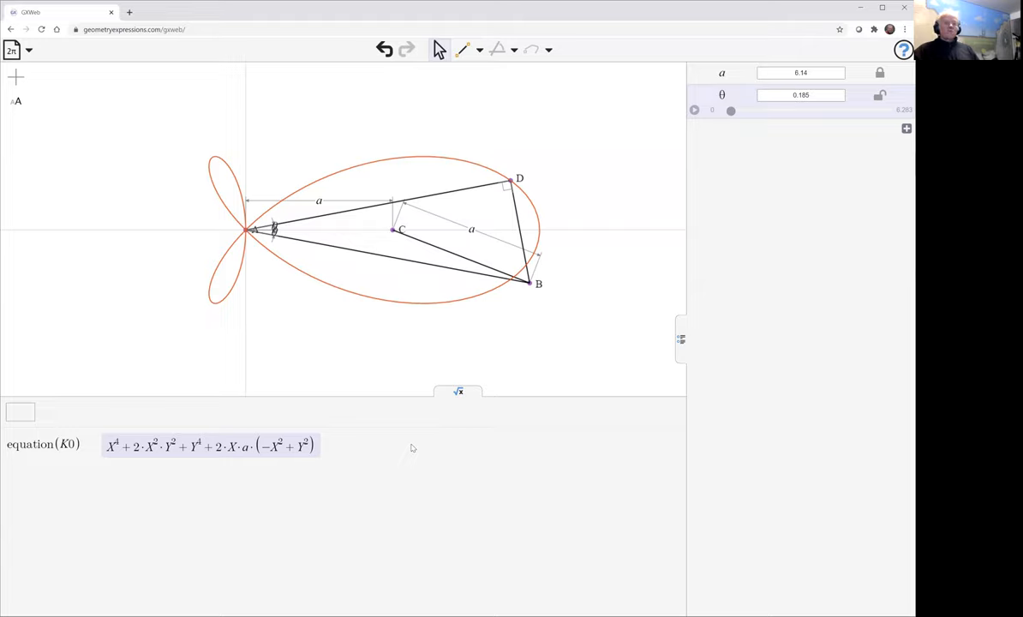
pyautogui.moveTo(588, 187)
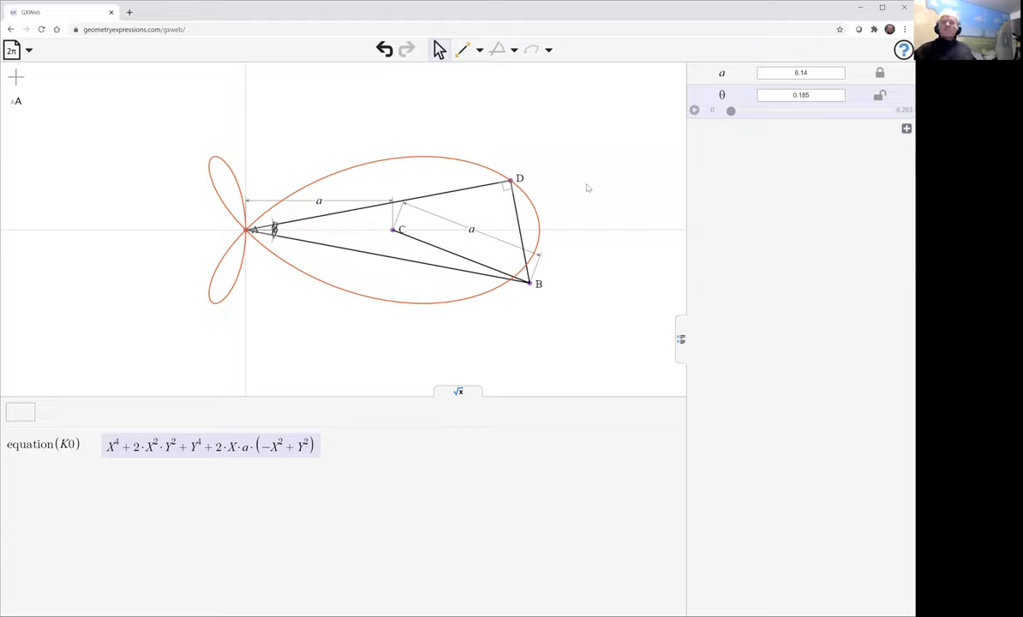